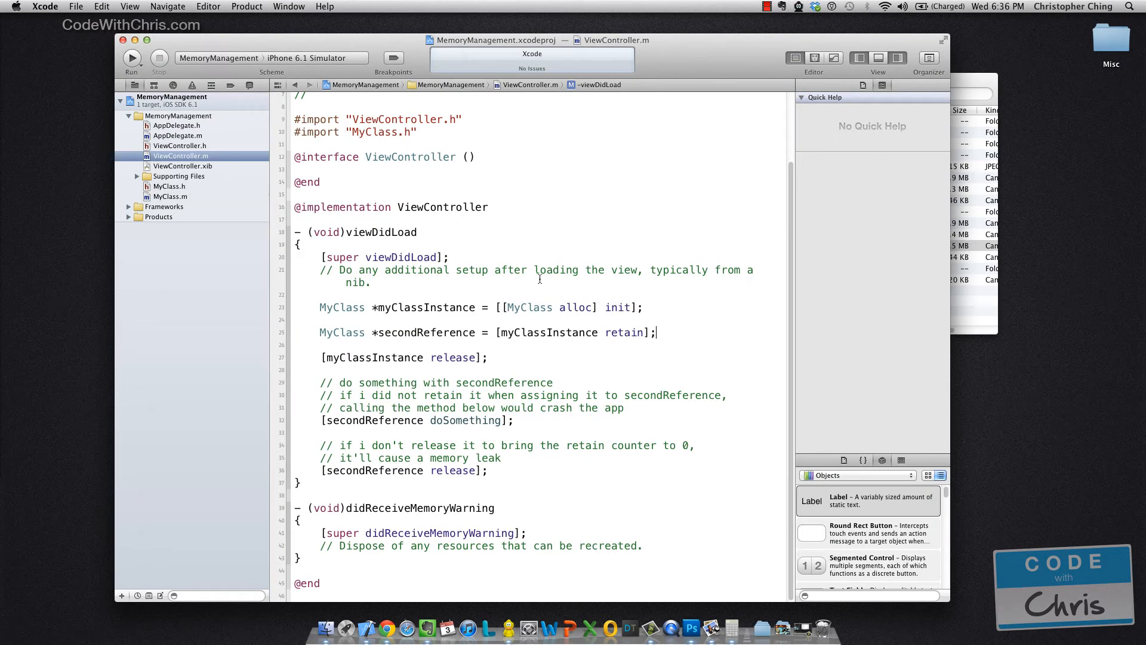
mouse_move(963, 81)
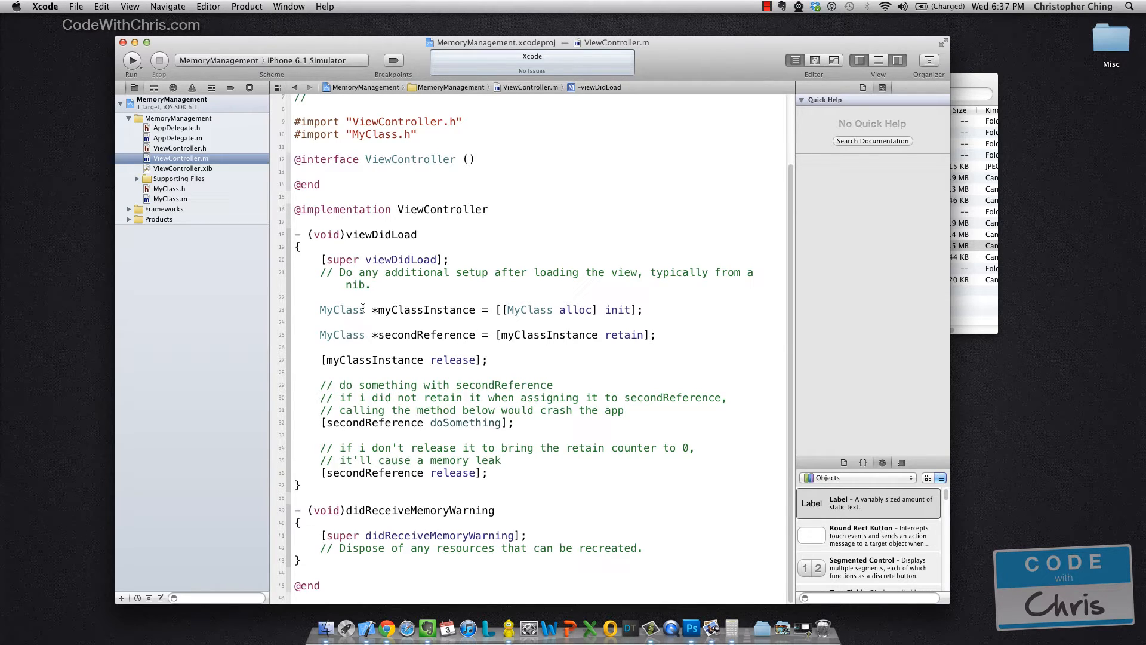
Review the myClassInstance usage and MyClass.m dealloc code in the original project.
double_click(426, 309)
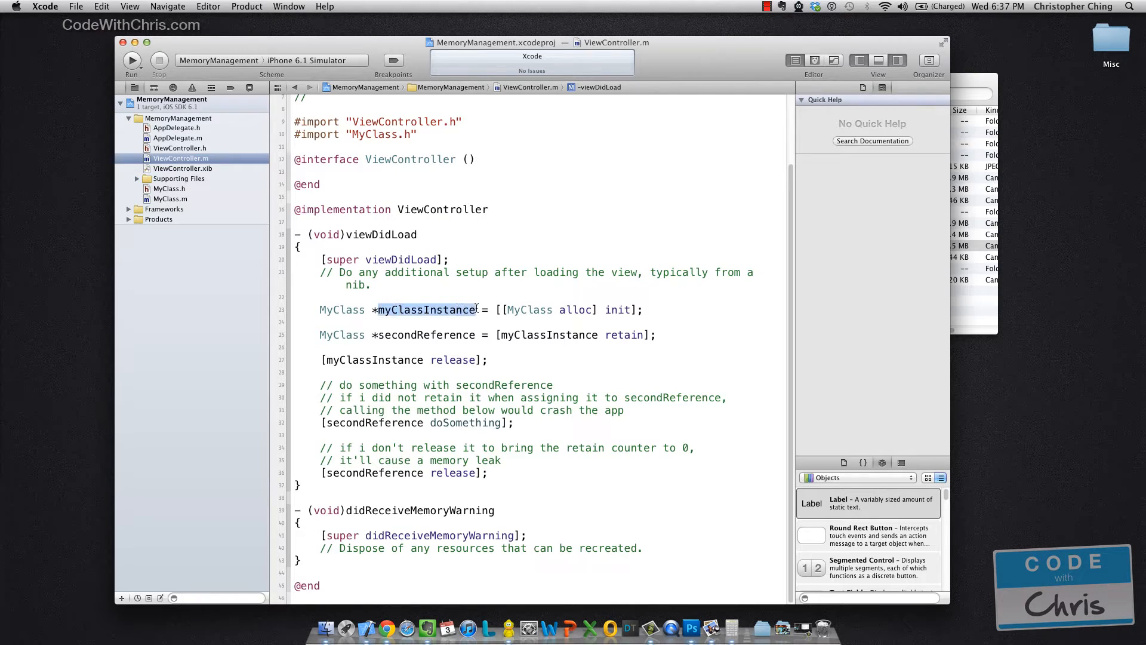
click(427, 309)
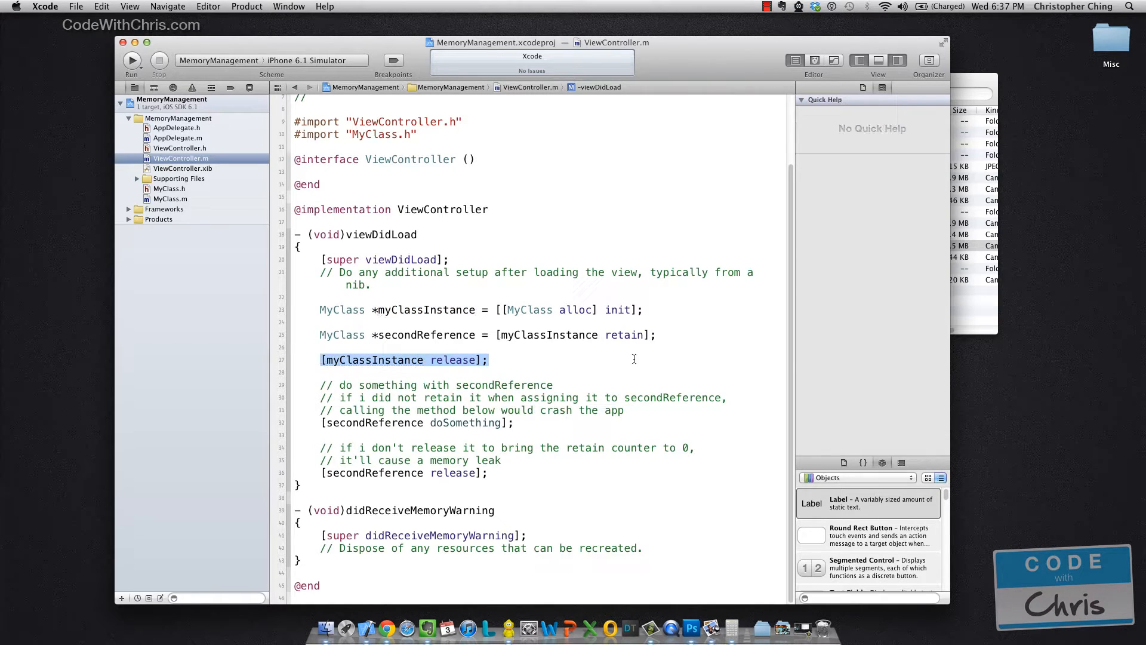
mouse_move(519, 374)
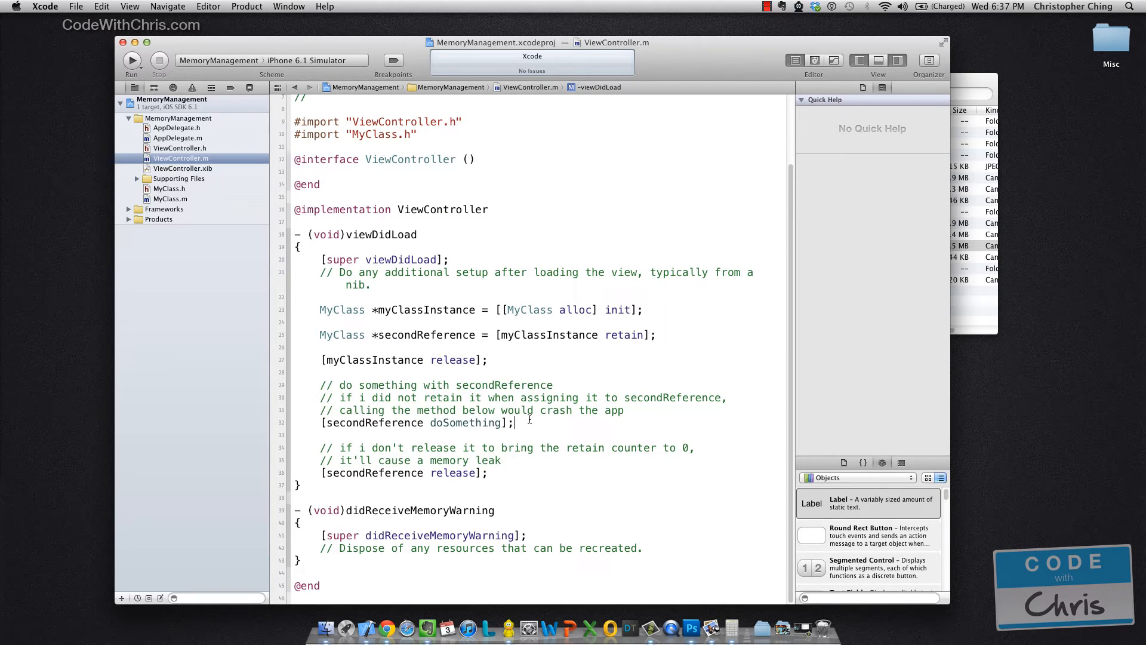
mouse_move(520, 423)
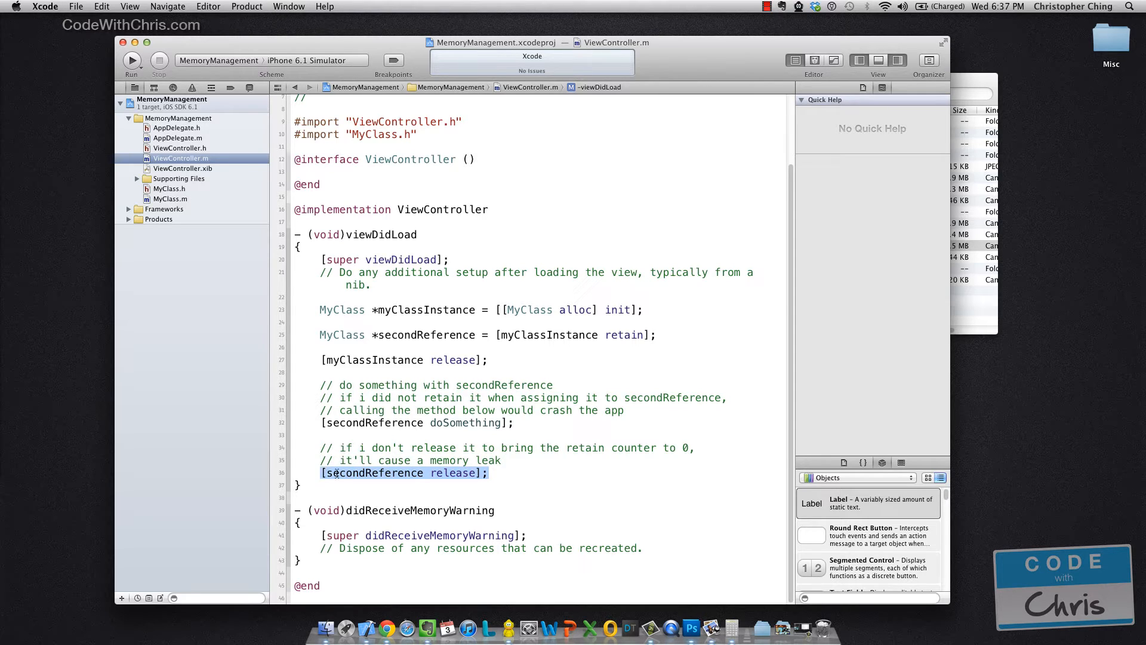
click(489, 473)
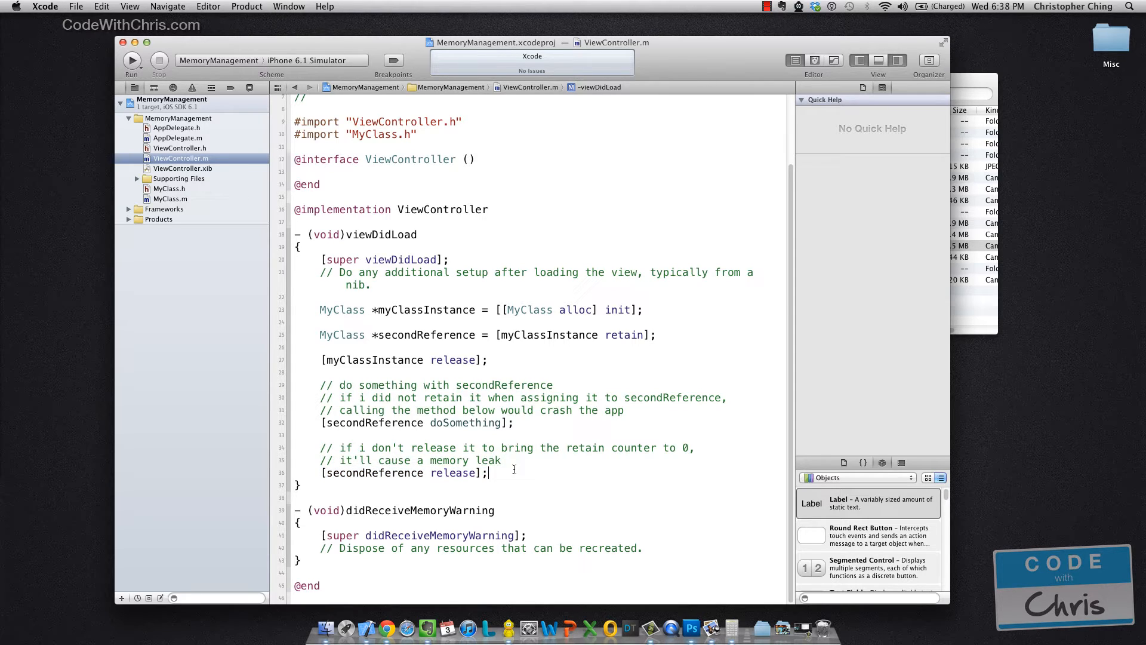
mouse_move(510, 466)
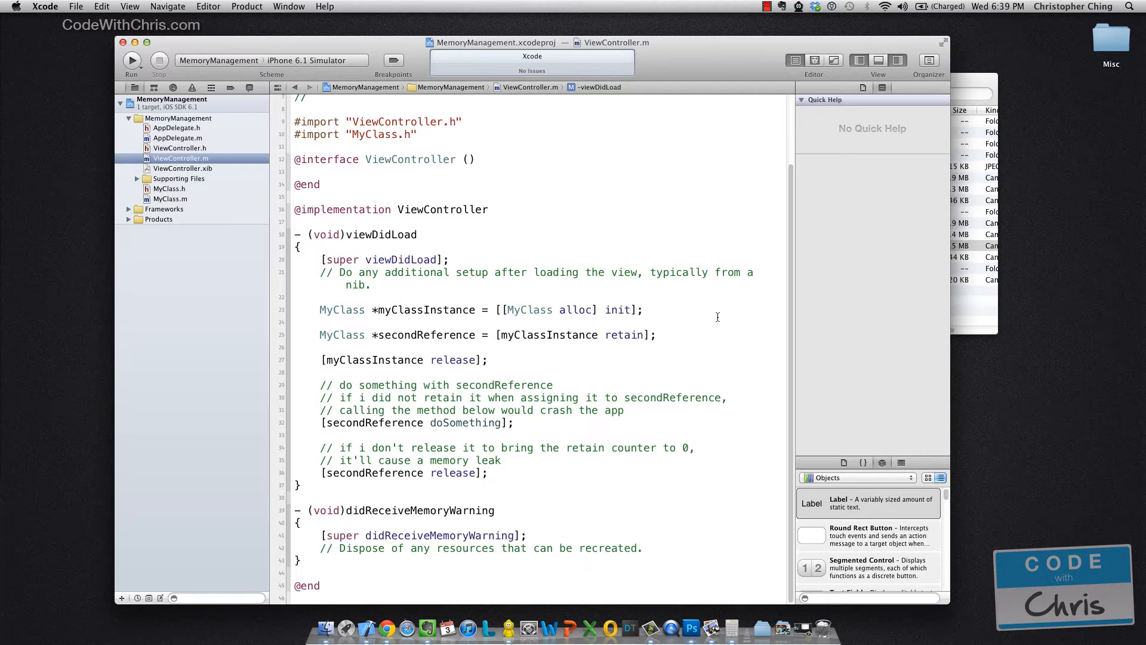
mouse_move(638, 335)
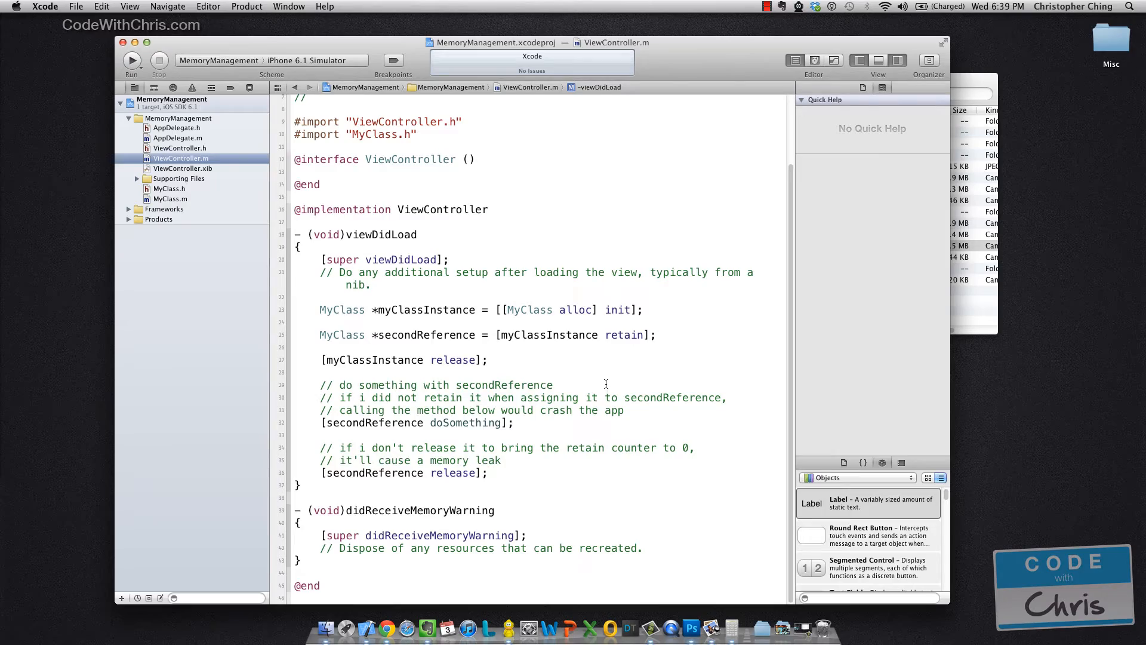
click(170, 199)
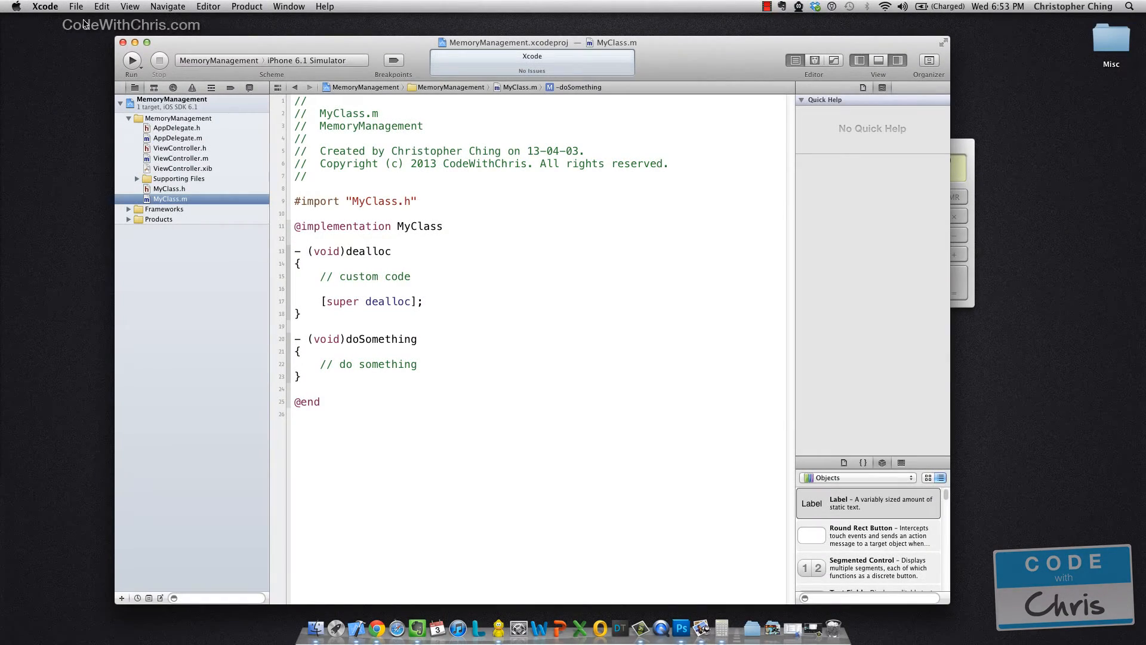
Create a new Single View Application project named 'arc' with Automatic Reference Counting enabled.
click(74, 7)
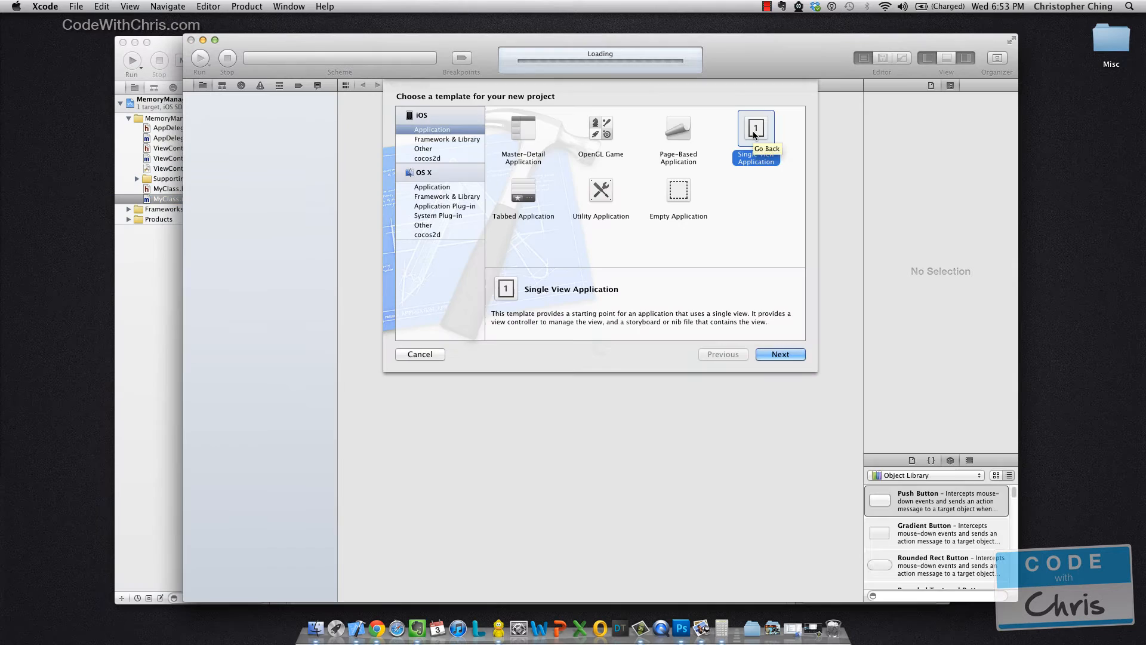
click(780, 354)
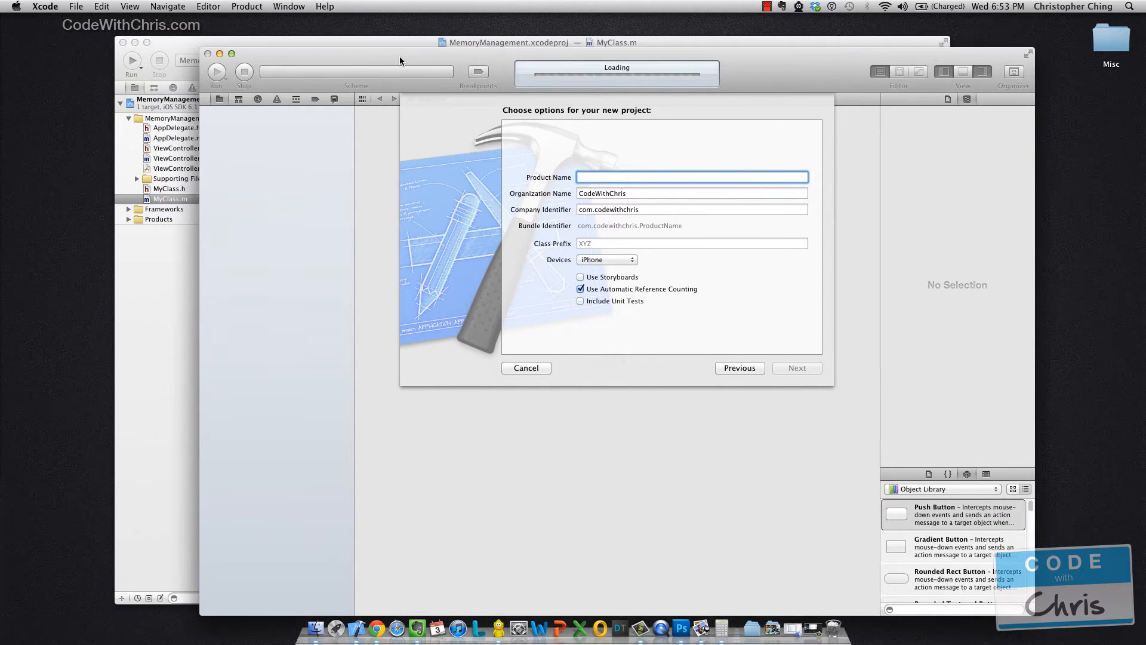
text(arc)
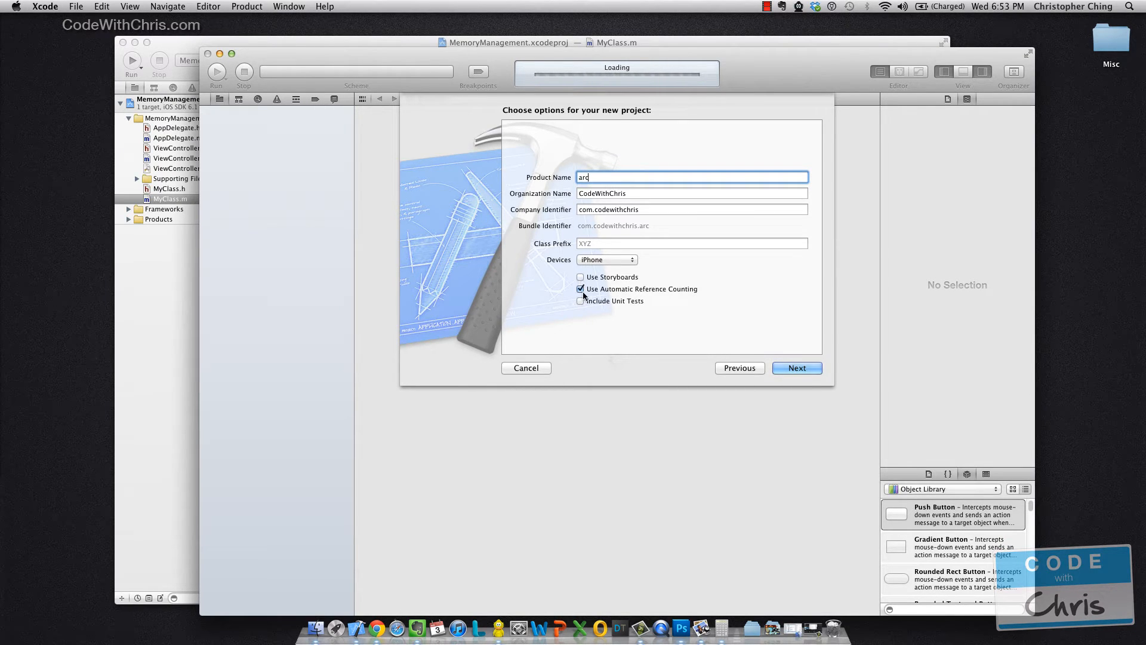
mouse_move(592, 296)
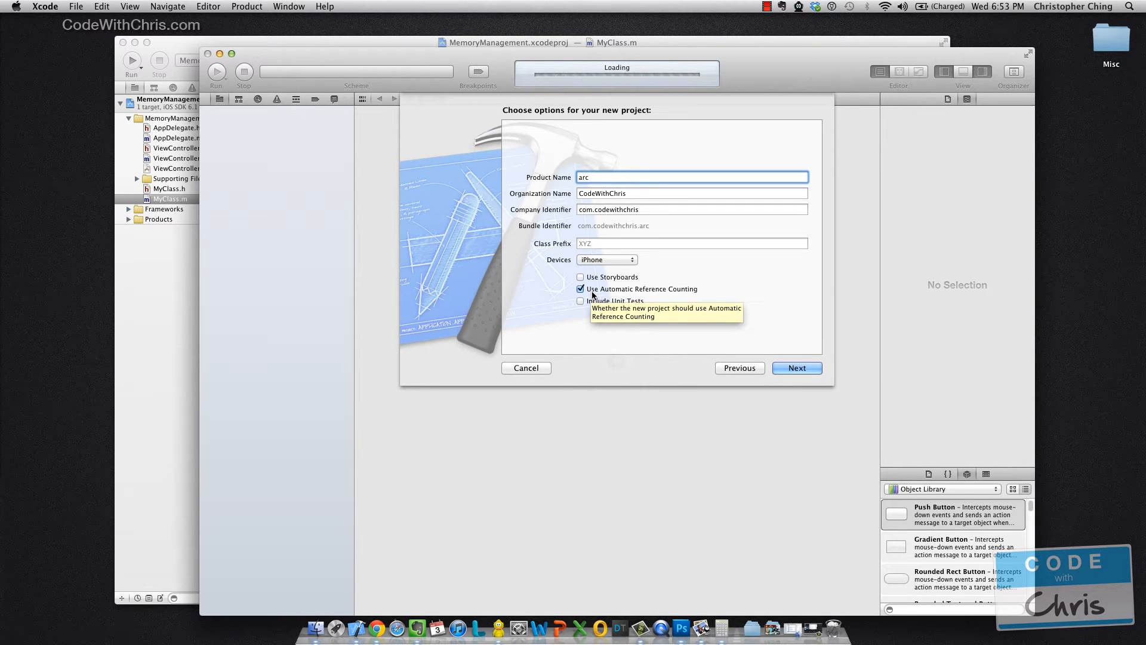
click(797, 368)
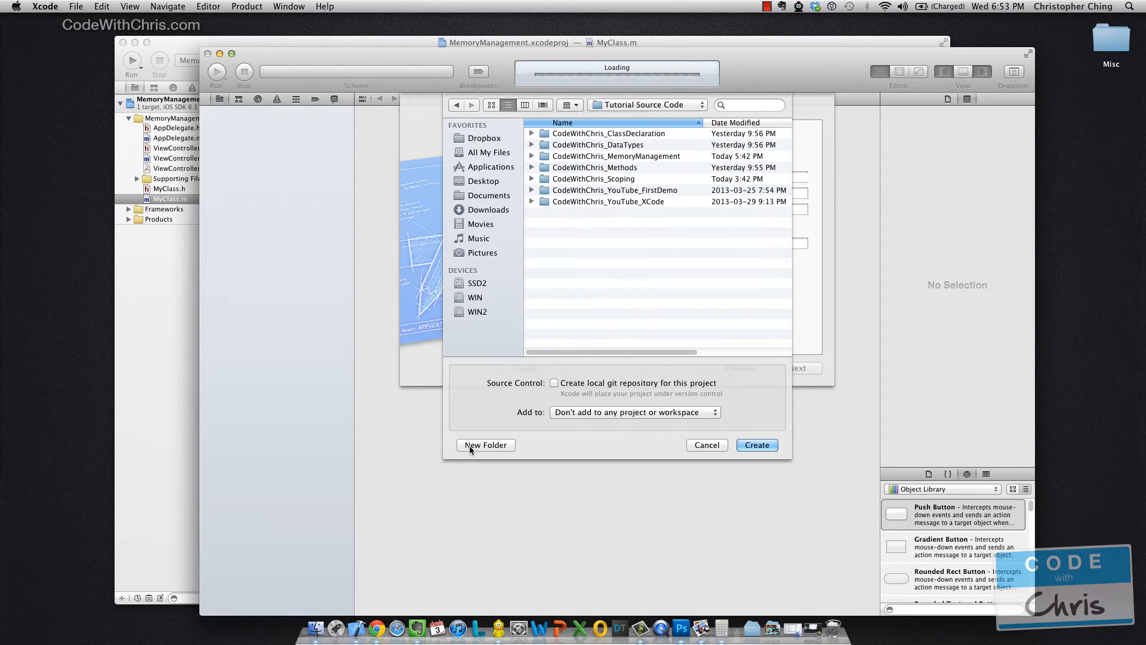
Save the arc project into a new CodeWithChris_Arc folder and create it.
click(486, 444)
text(CodeWithChris_A)
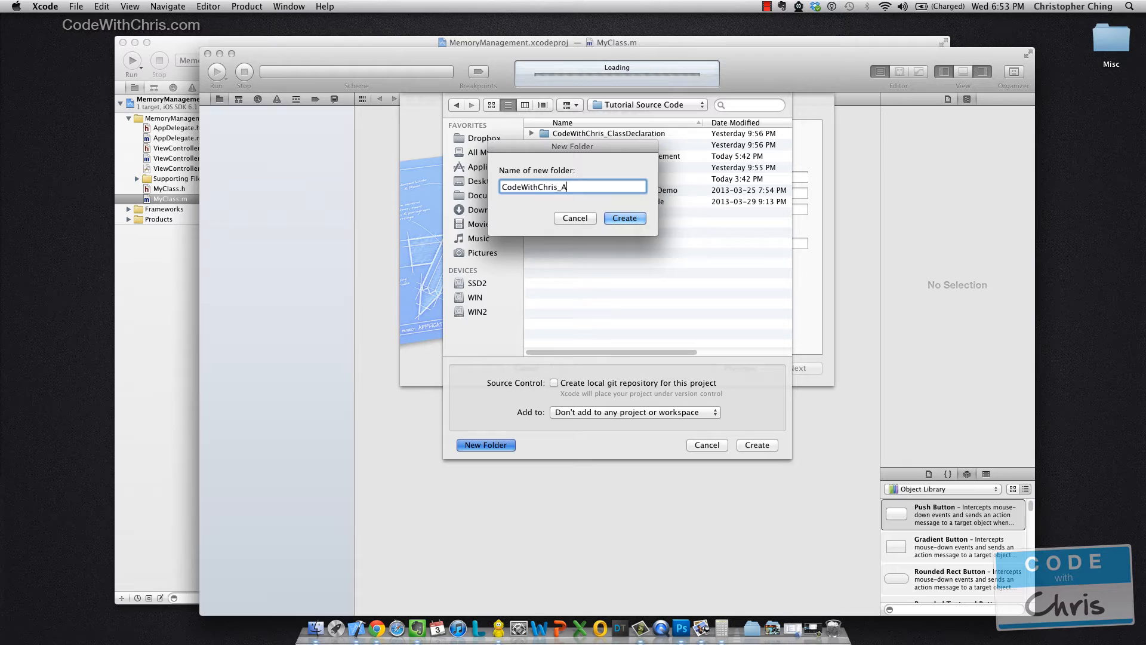
click(624, 218)
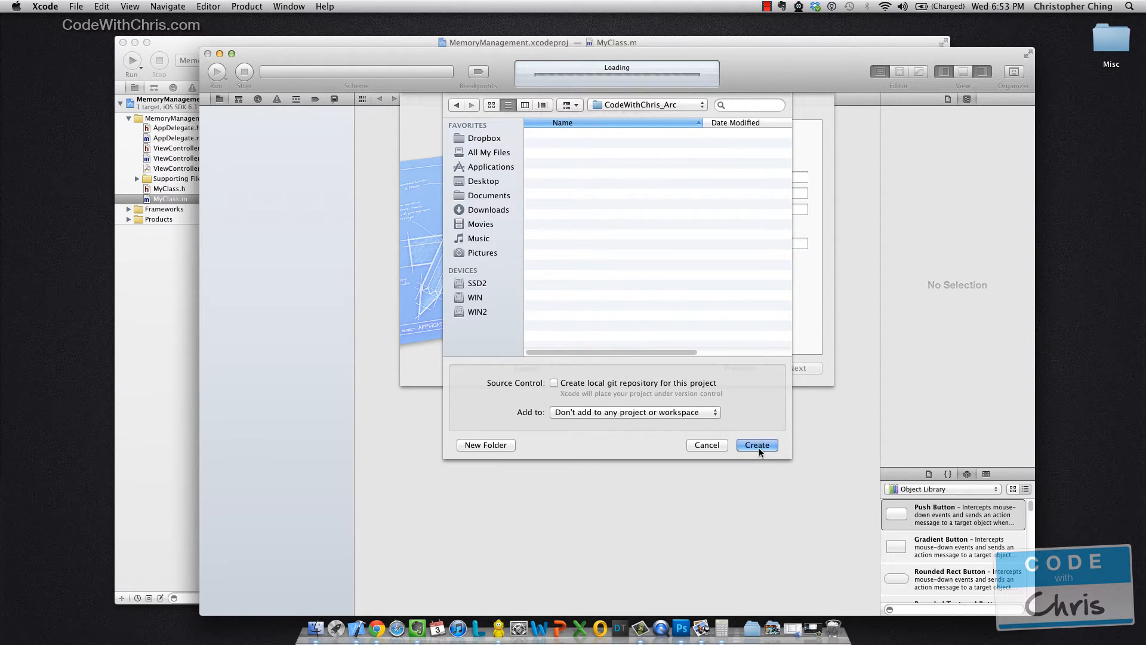
click(757, 444)
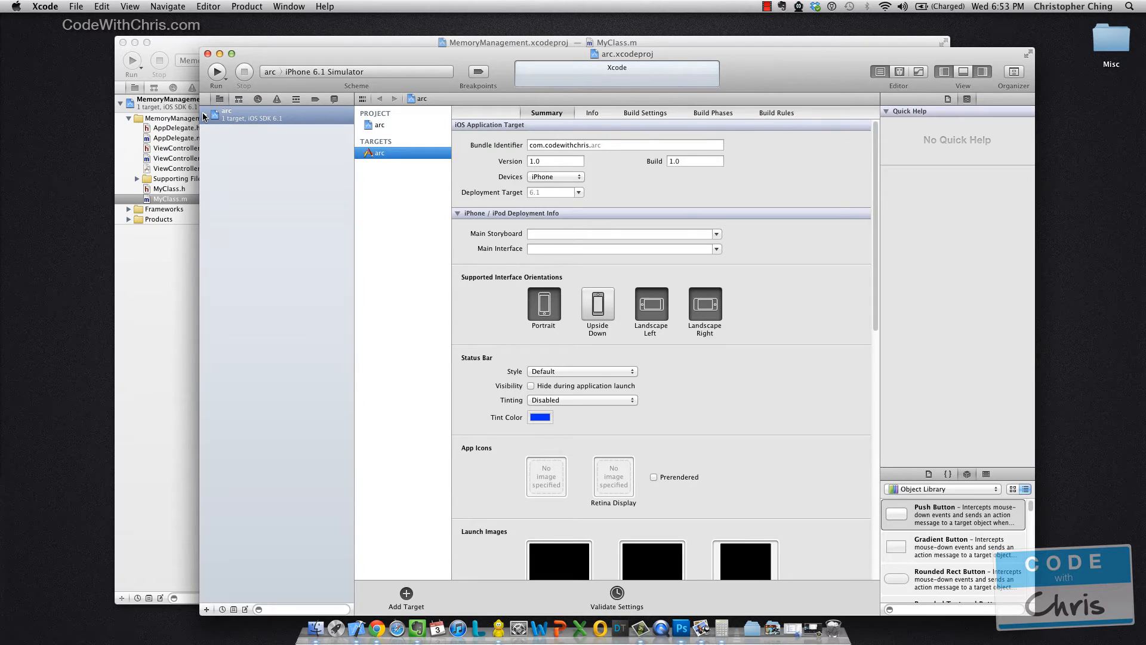
Add a new Objective-C class subclassing NSObject to the arc group.
click(206, 111)
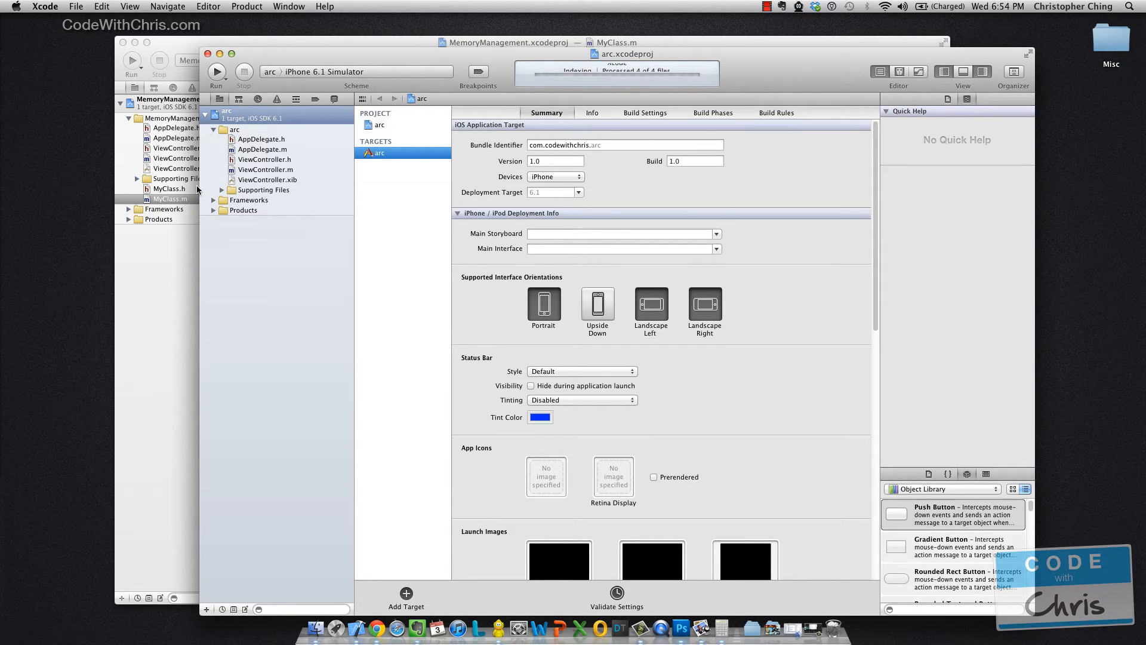
click(233, 129)
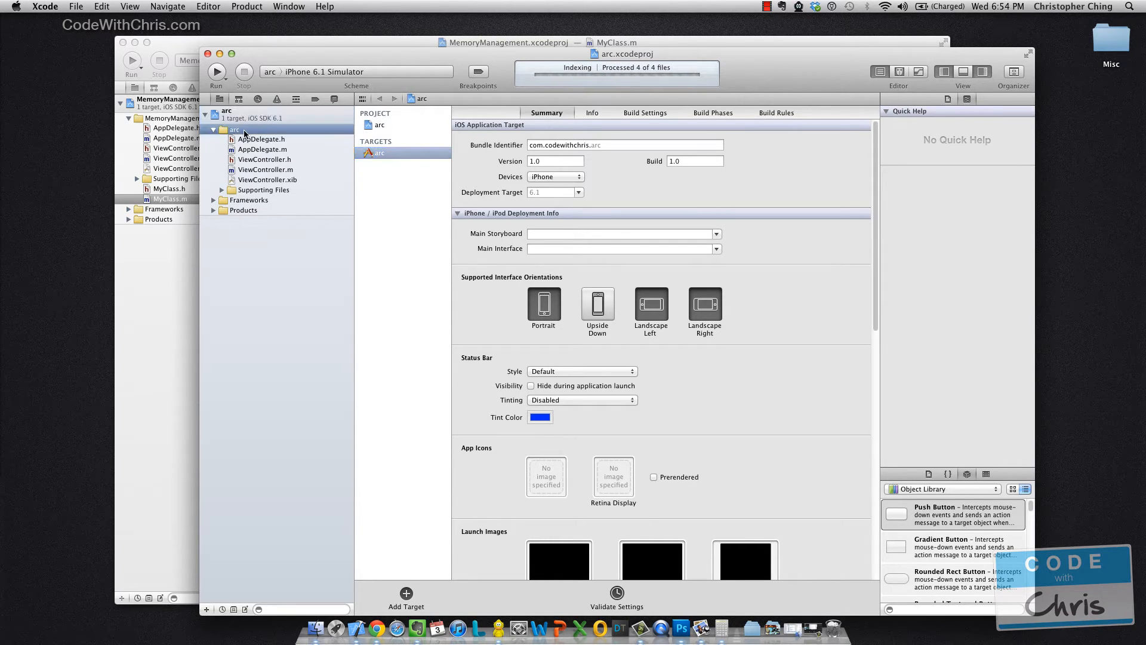
right_click(234, 130)
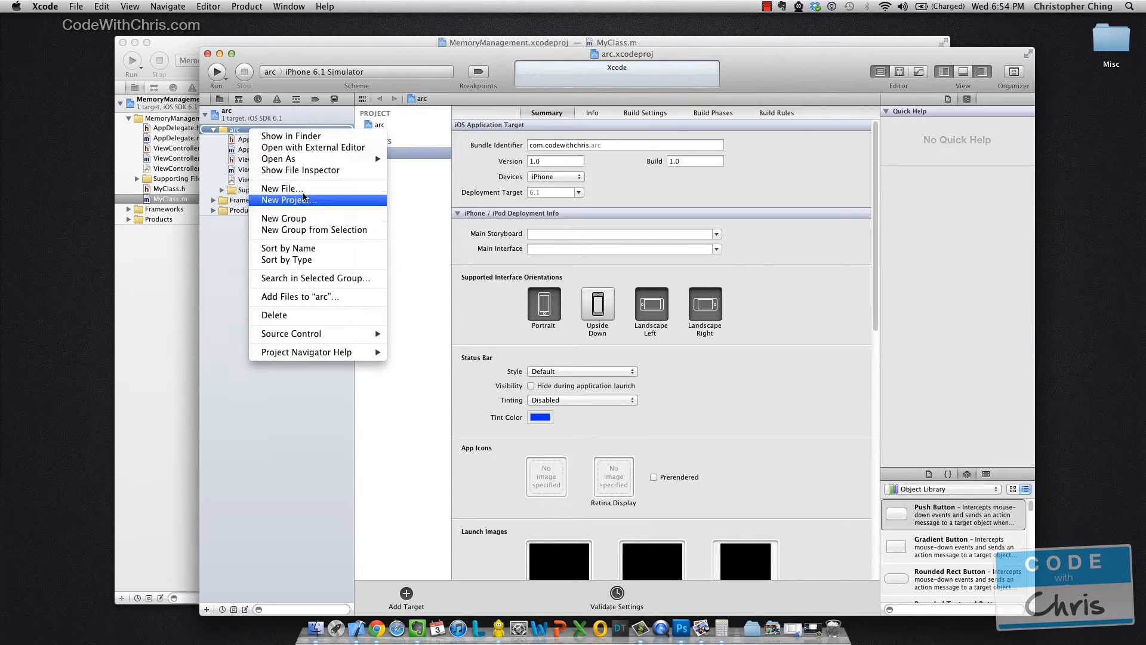
click(282, 188)
text(M)
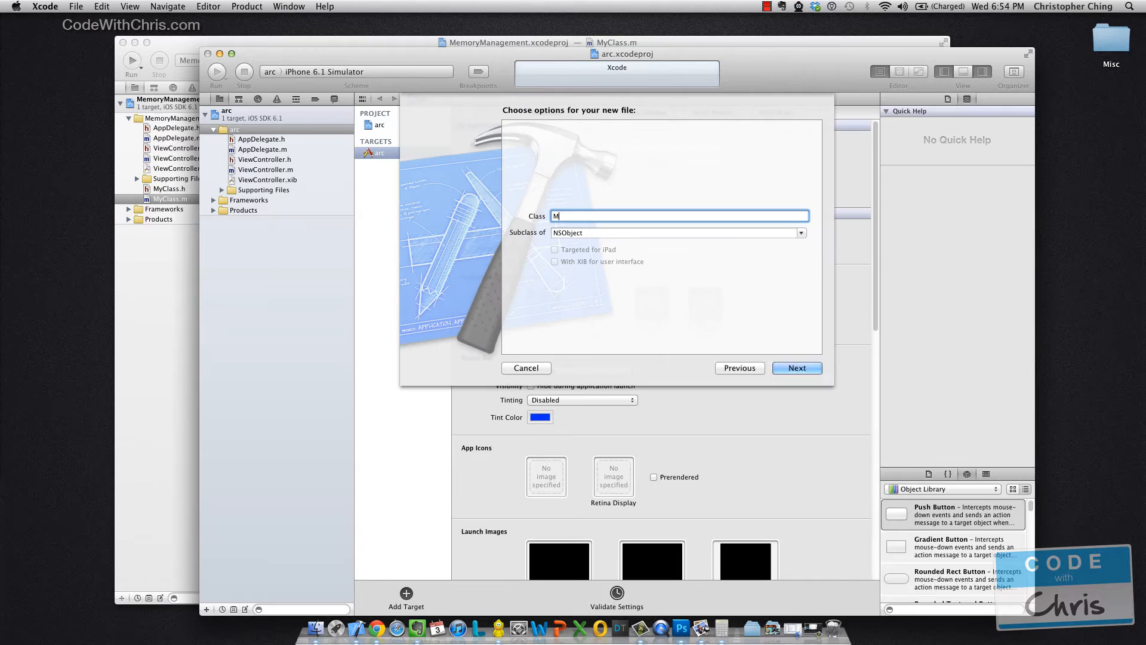
click(797, 368)
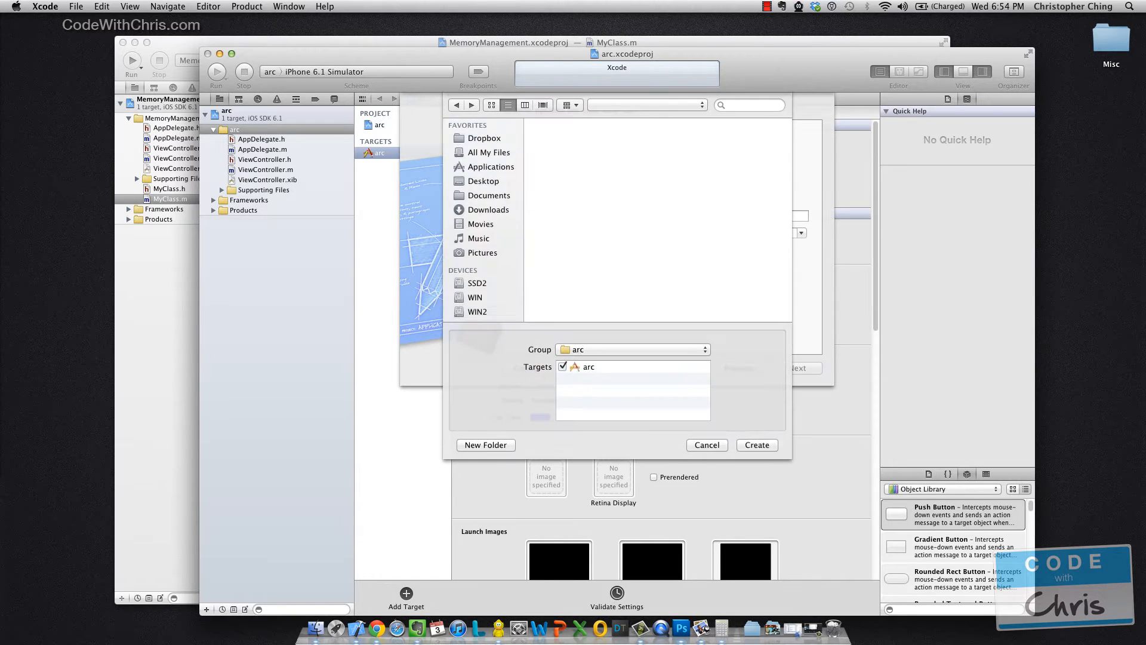
click(707, 444)
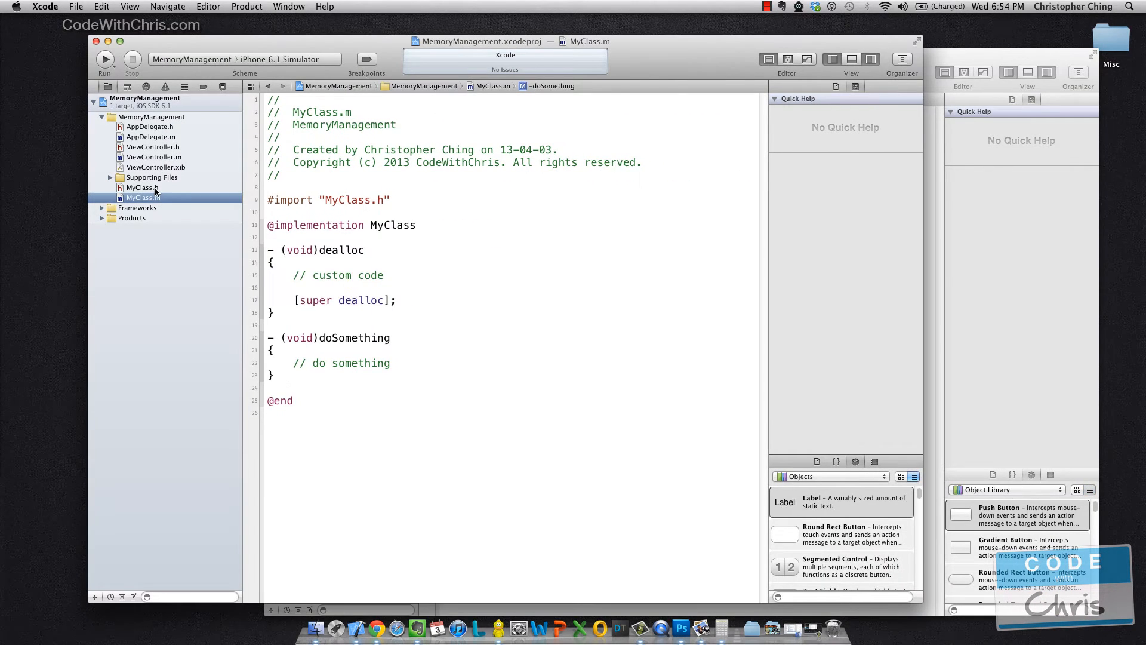
Copy the '// instance method' doSomething declaration into arc's MyClass.h.
click(142, 188)
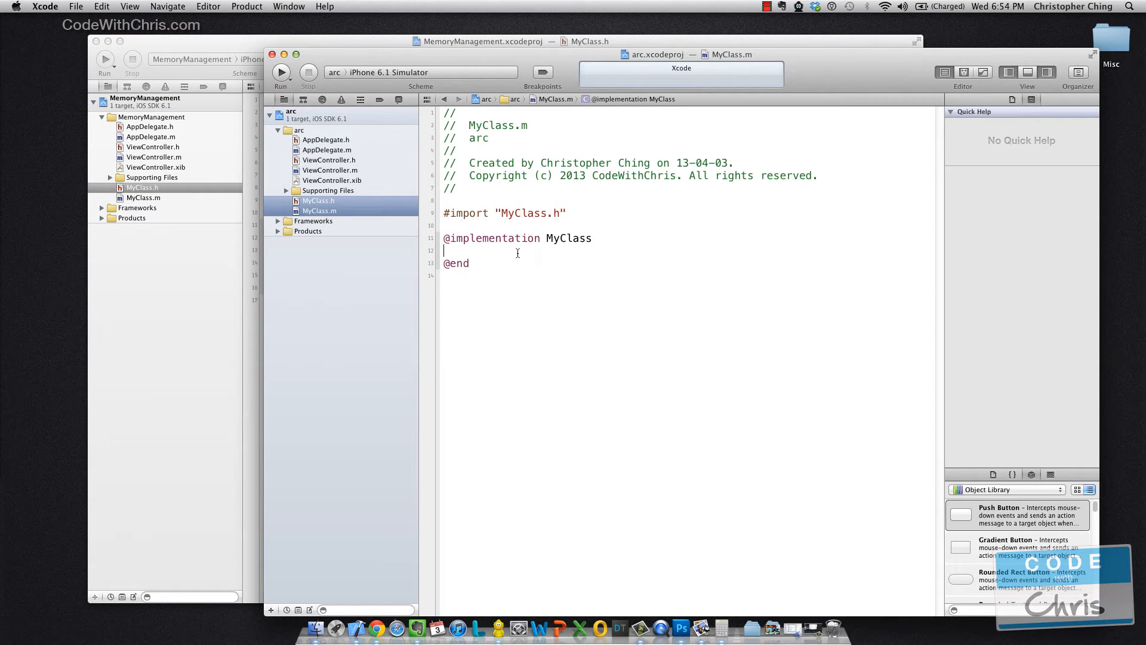
text(// instance method)
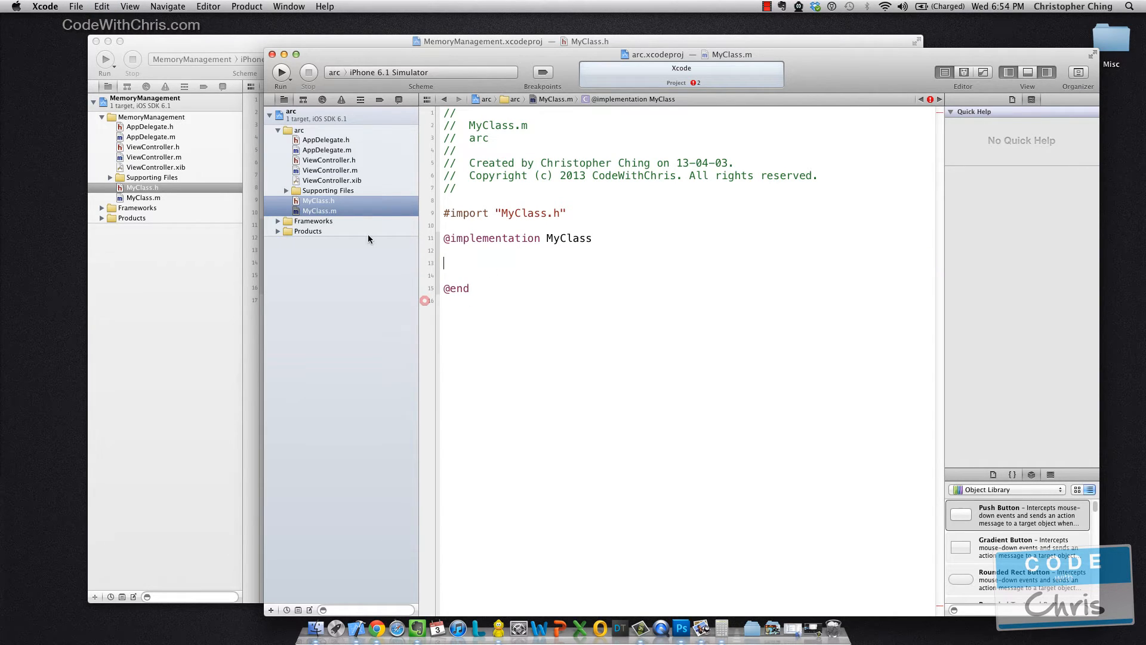
click(319, 200)
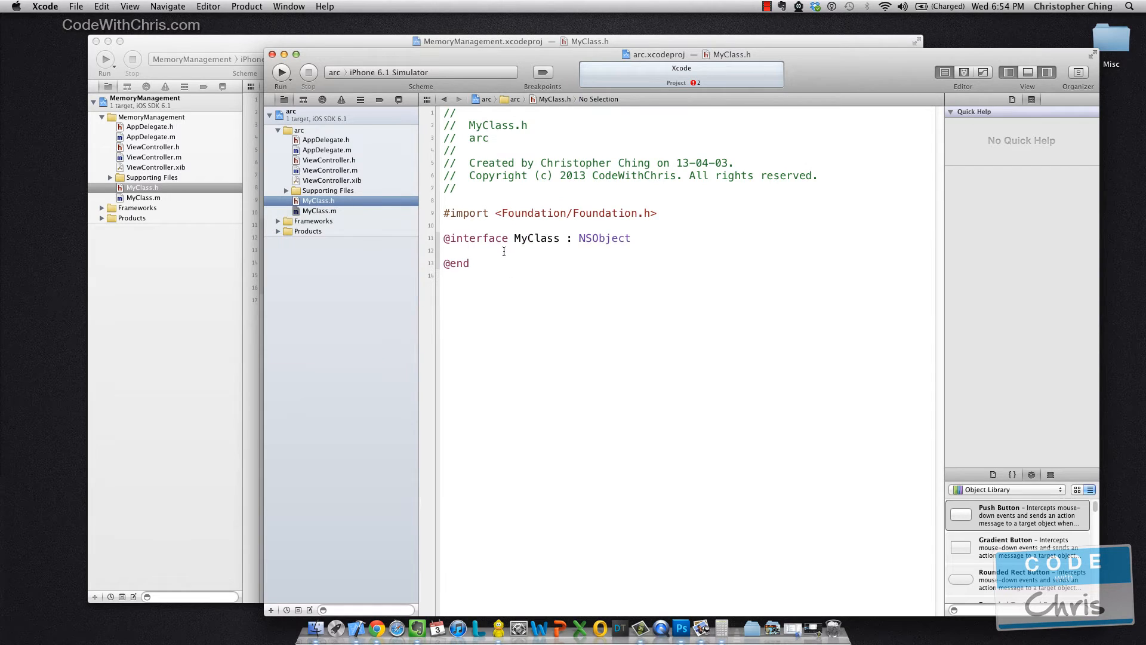
text(// instance method)
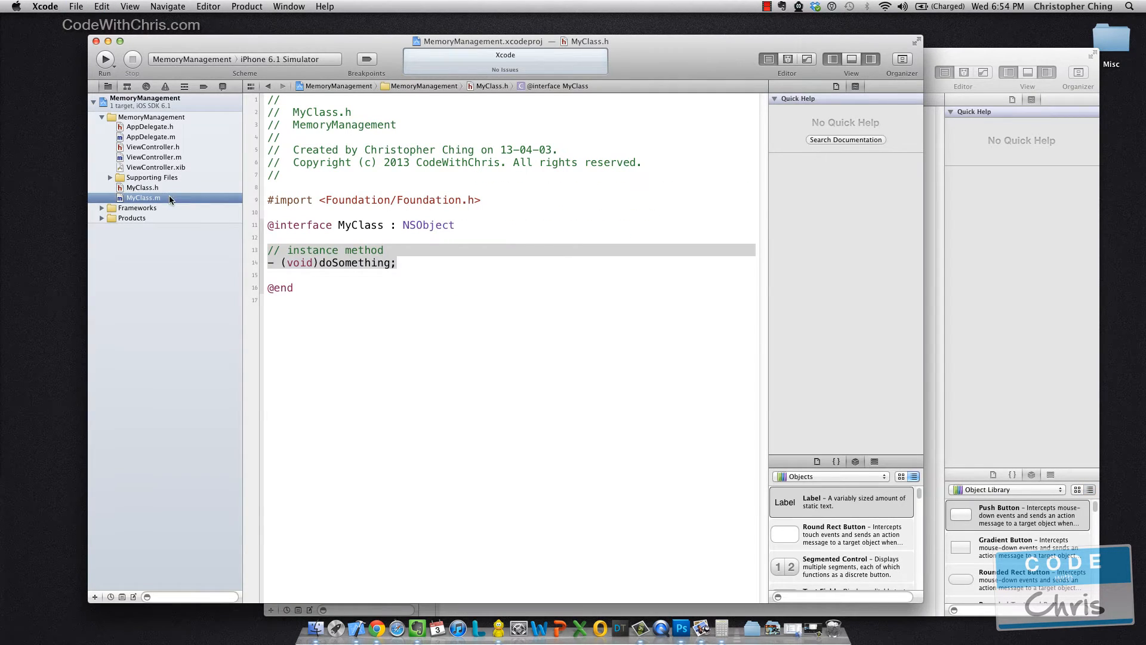
click(144, 198)
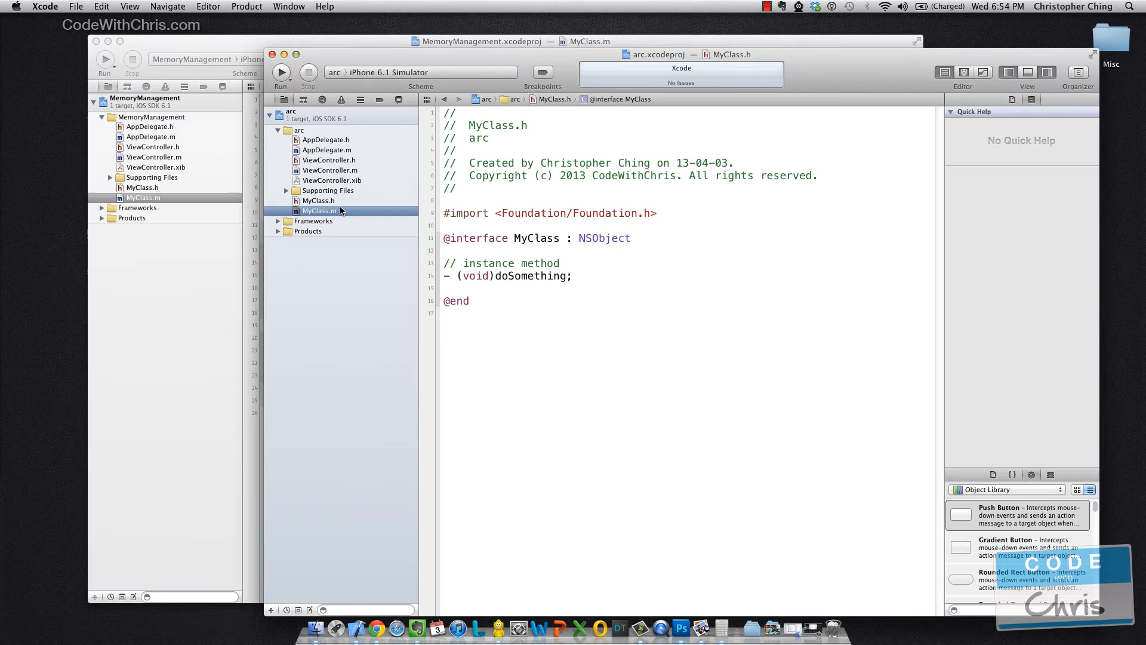
Paste dealloc and doSomething into arc's MyClass.m and delete the [super dealloc] call.
click(319, 210)
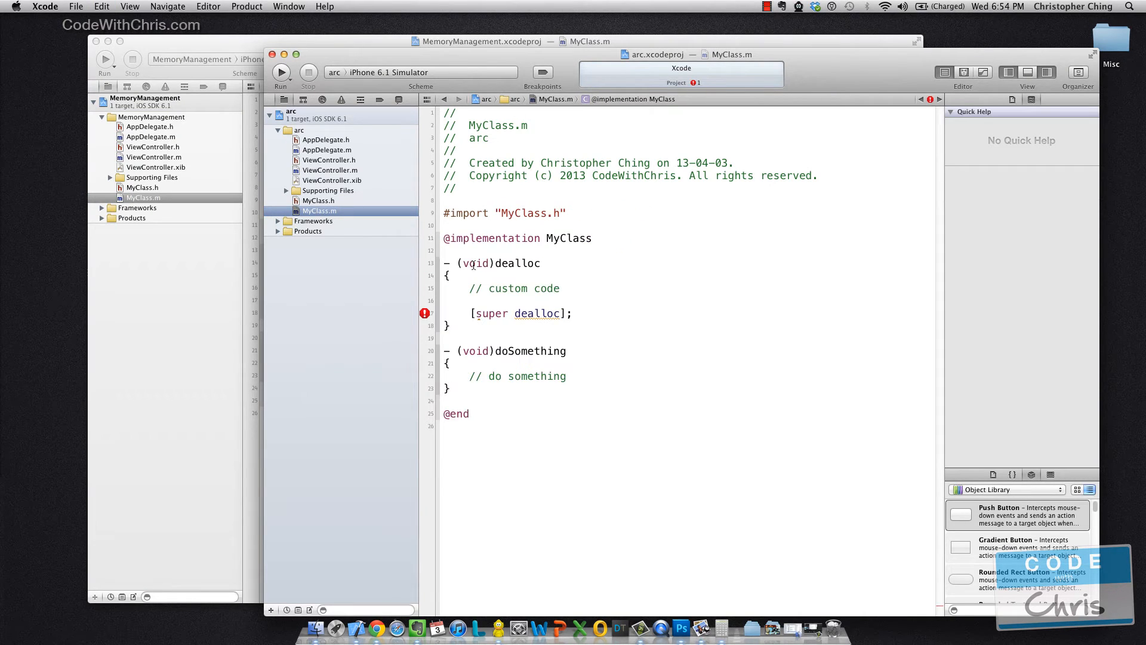
click(594, 336)
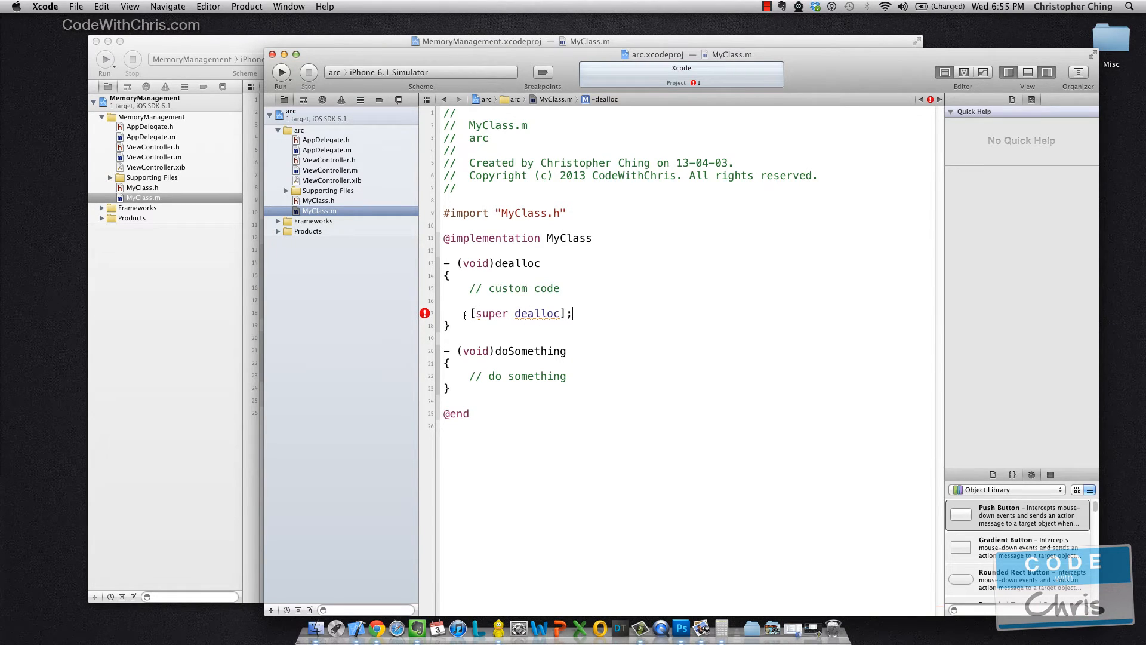
key(Backspace)
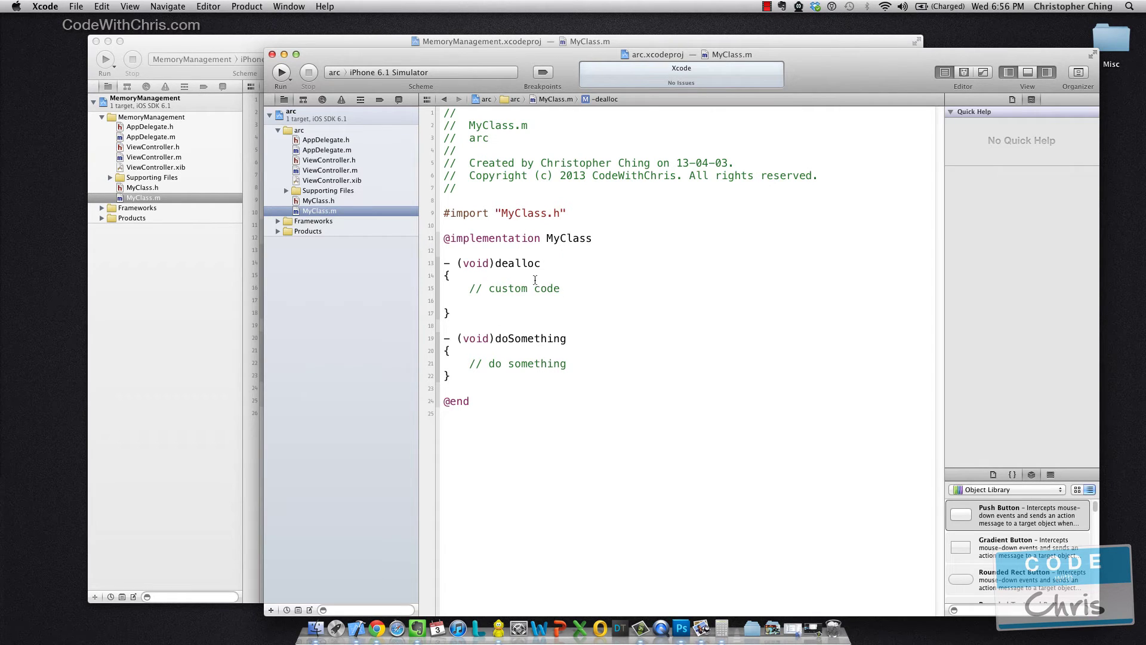
Add #import "MyClass.h" to arc's ViewController.m and select the original viewDidLoad MyClass code.
click(331, 169)
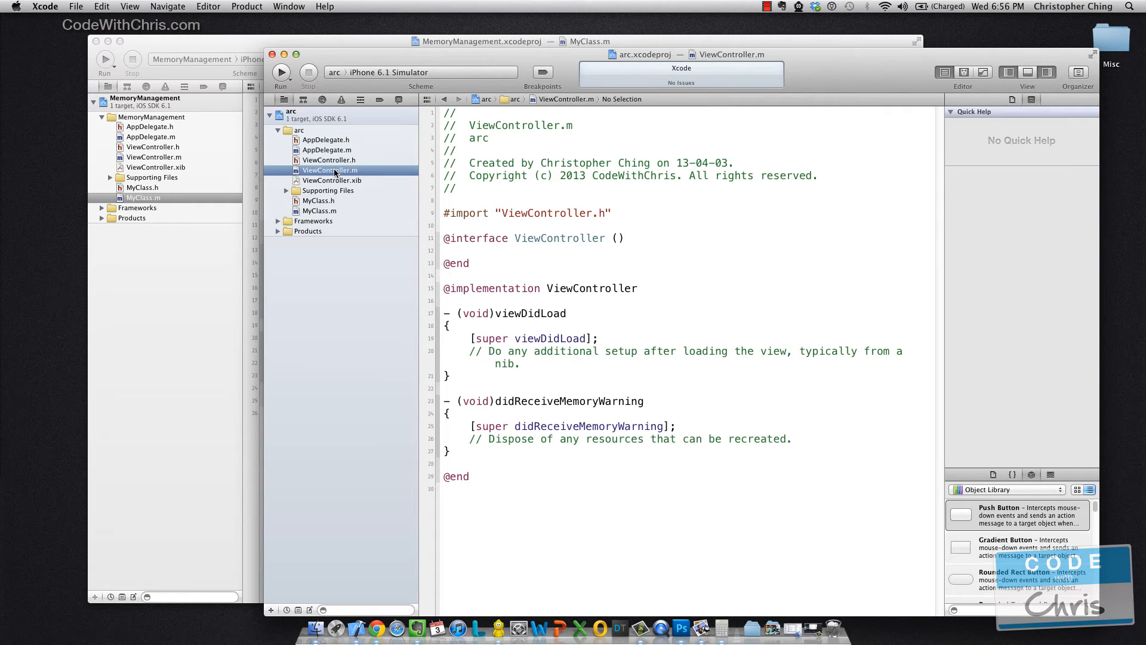
click(521, 363)
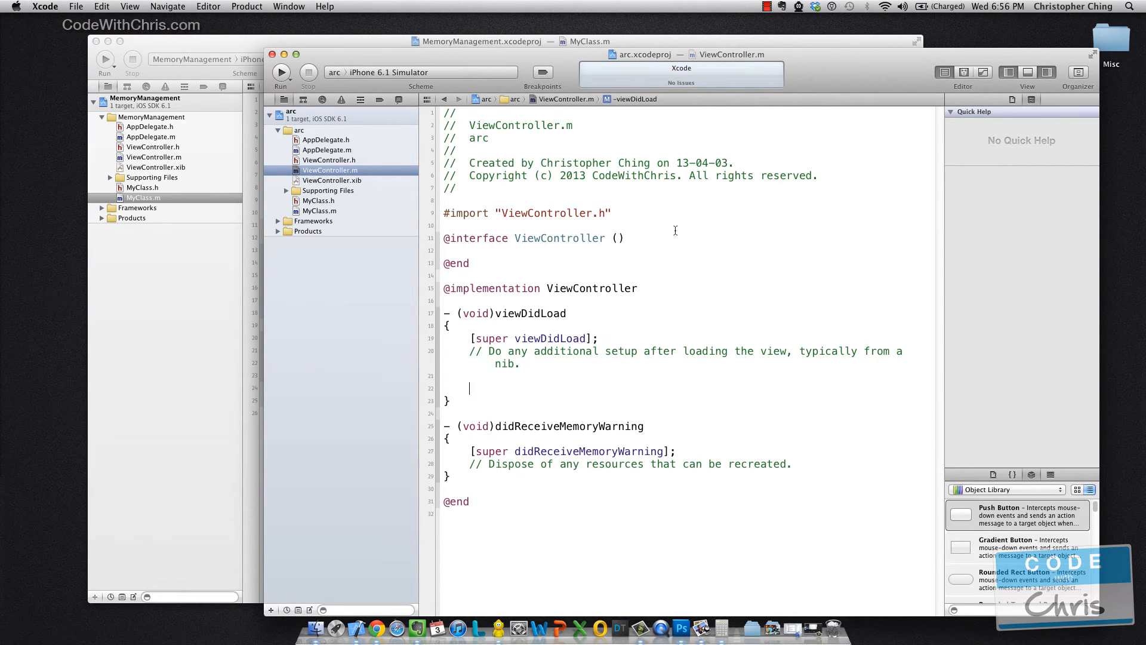
text(#import ")
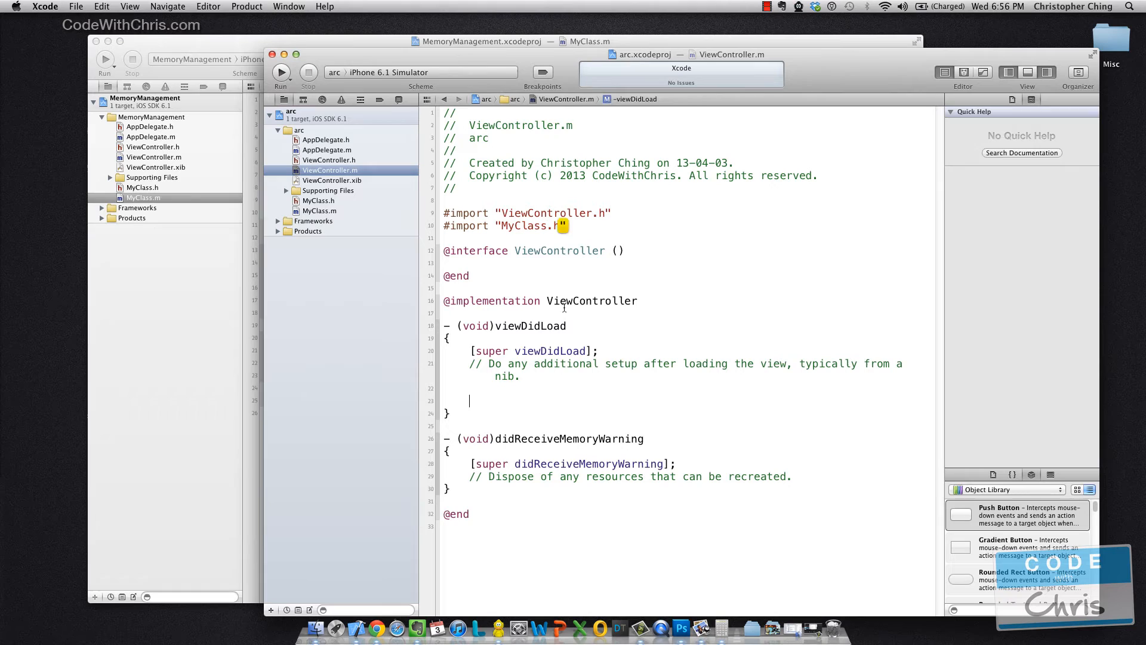
text(M)
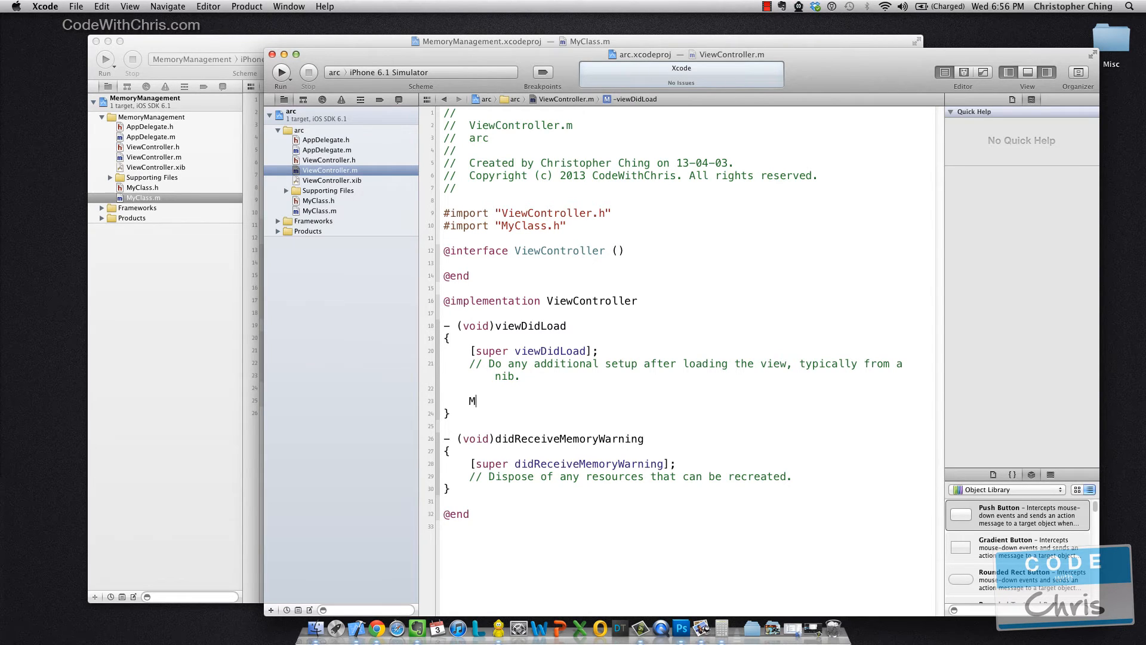
text(yClass)
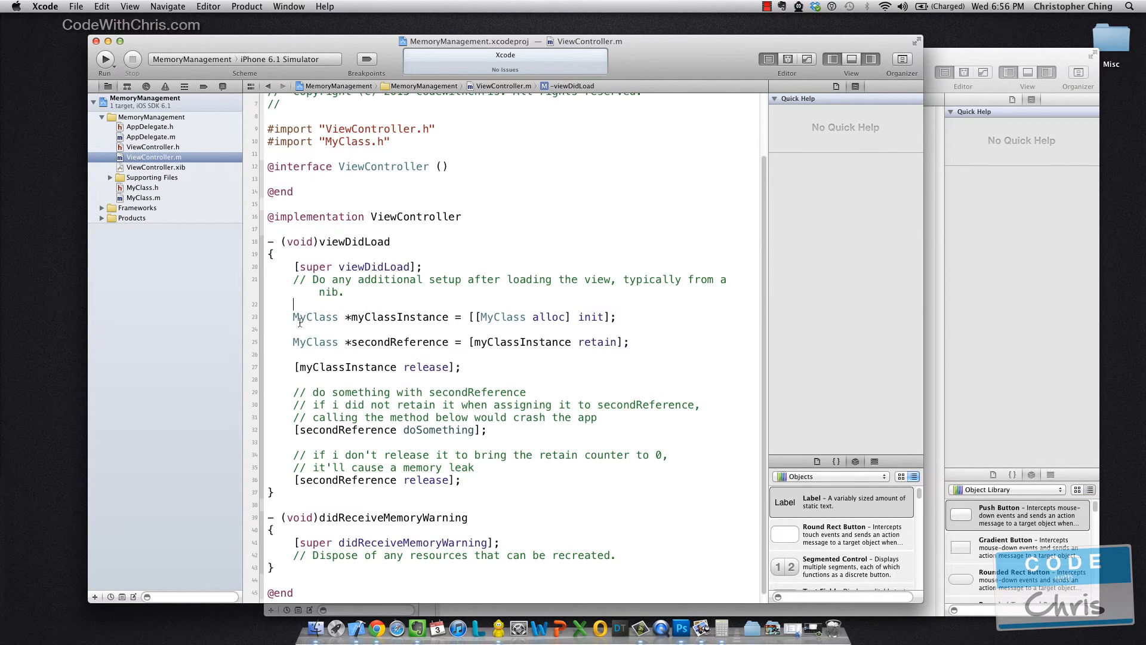
drag(292, 316, 473, 467)
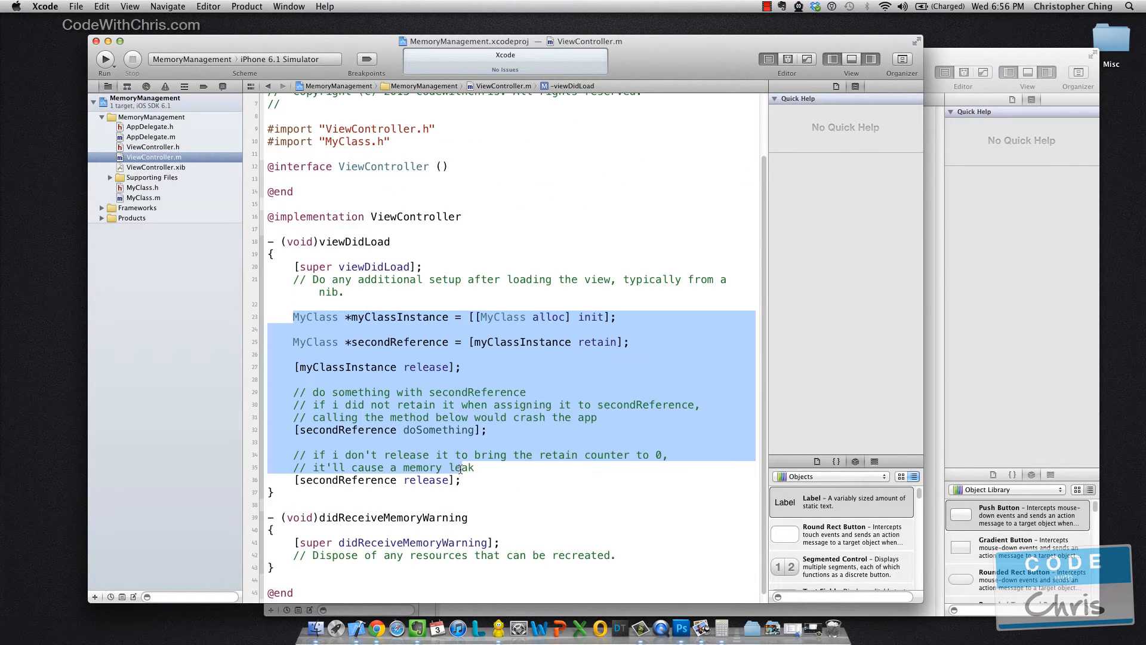